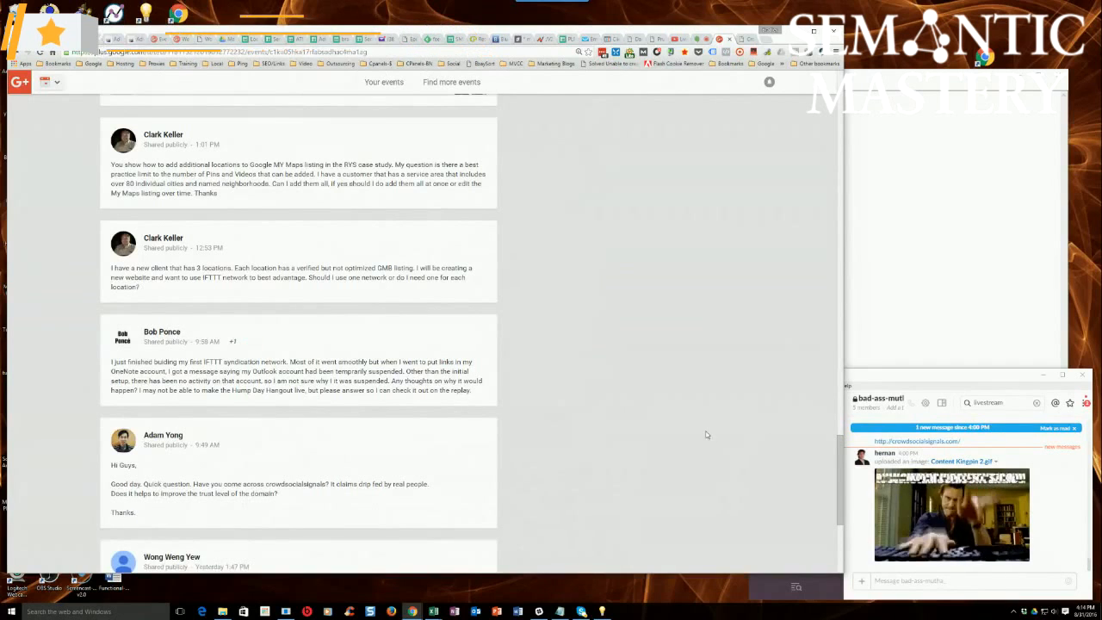
scroll(down, 3)
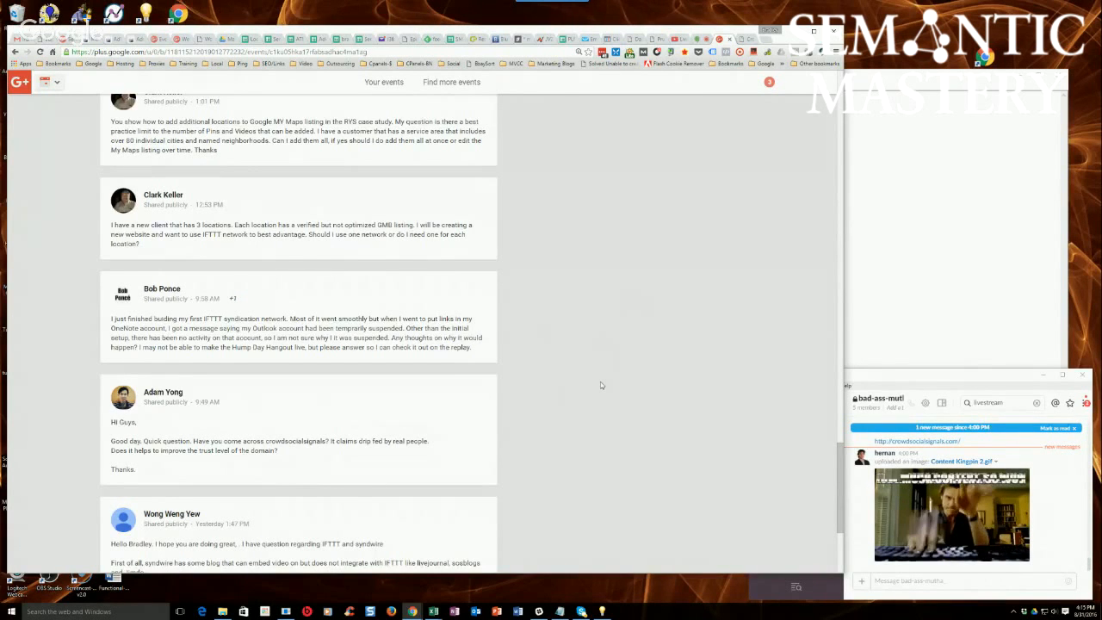
scroll(down, 3)
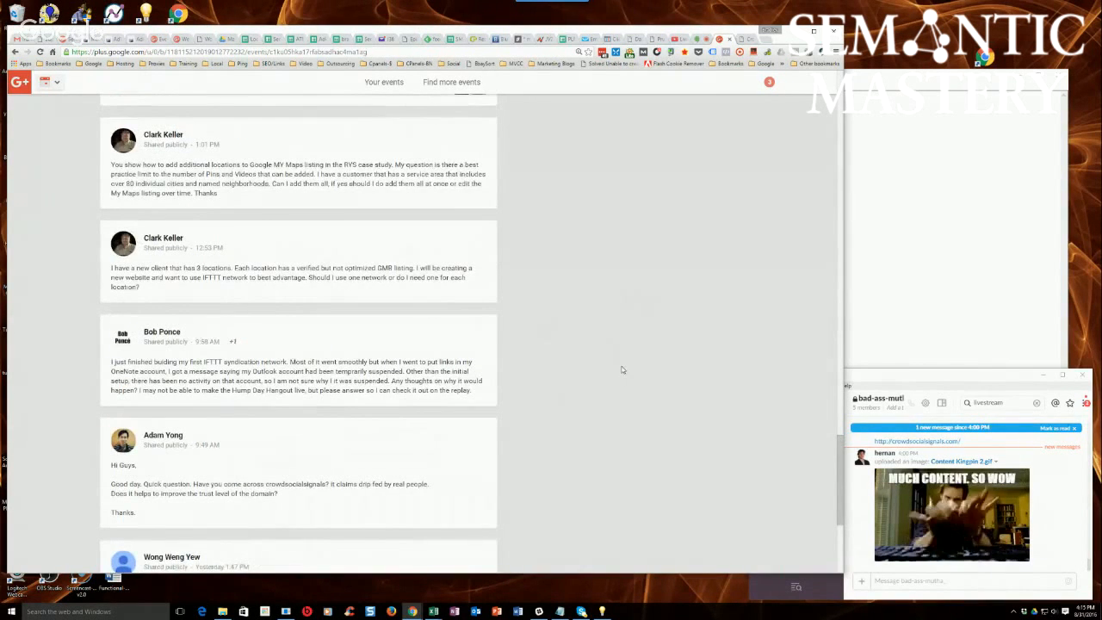